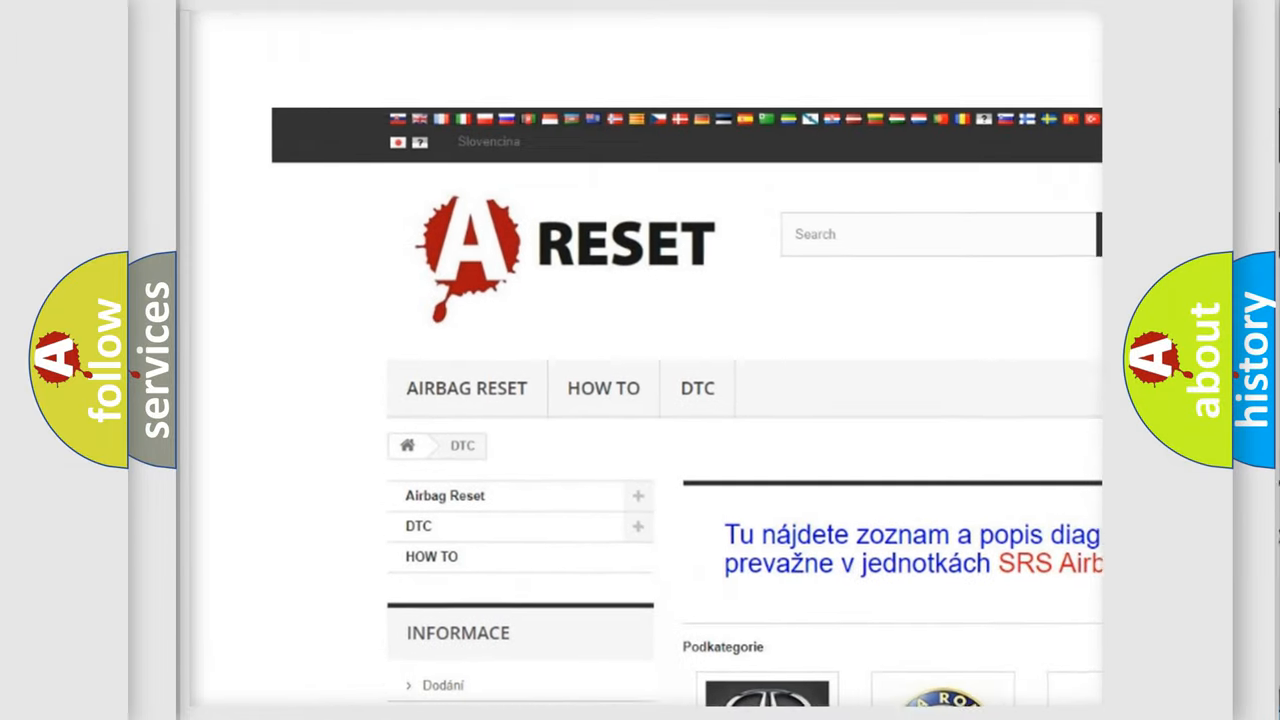
scroll(down, 3)
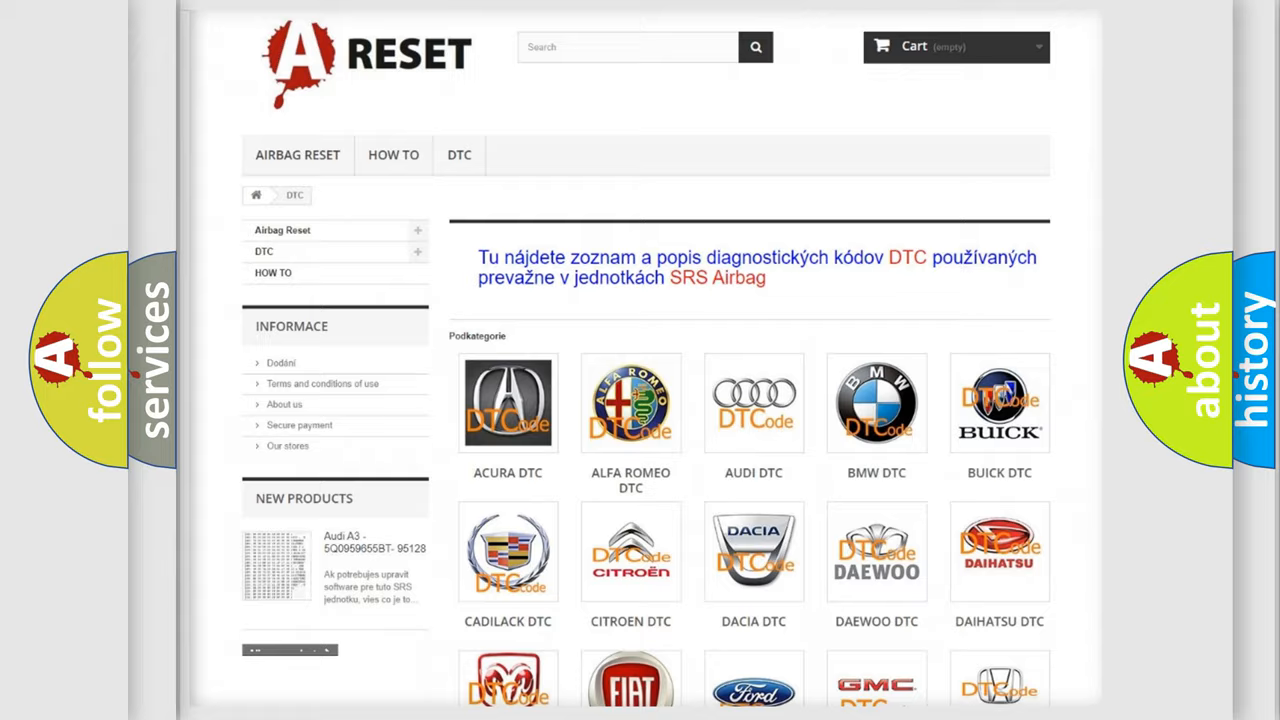
scroll(down, 3)
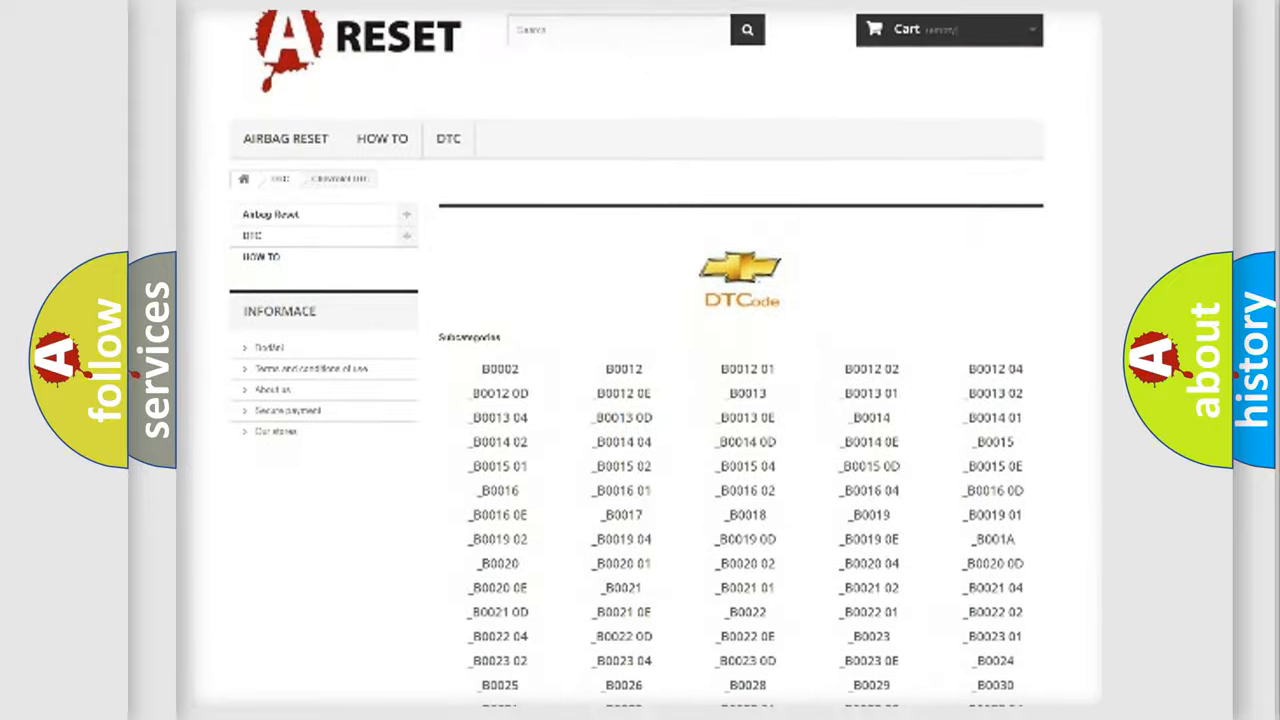
scroll(down, 3)
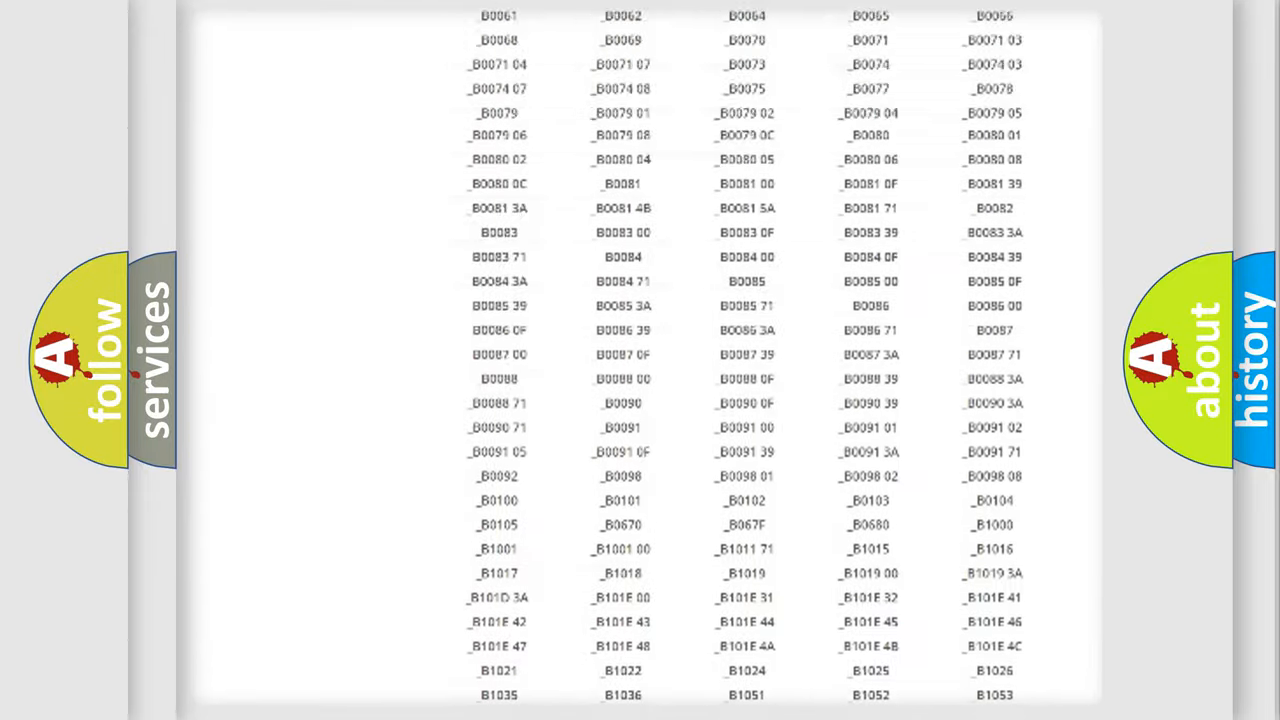
scroll(up, 3)
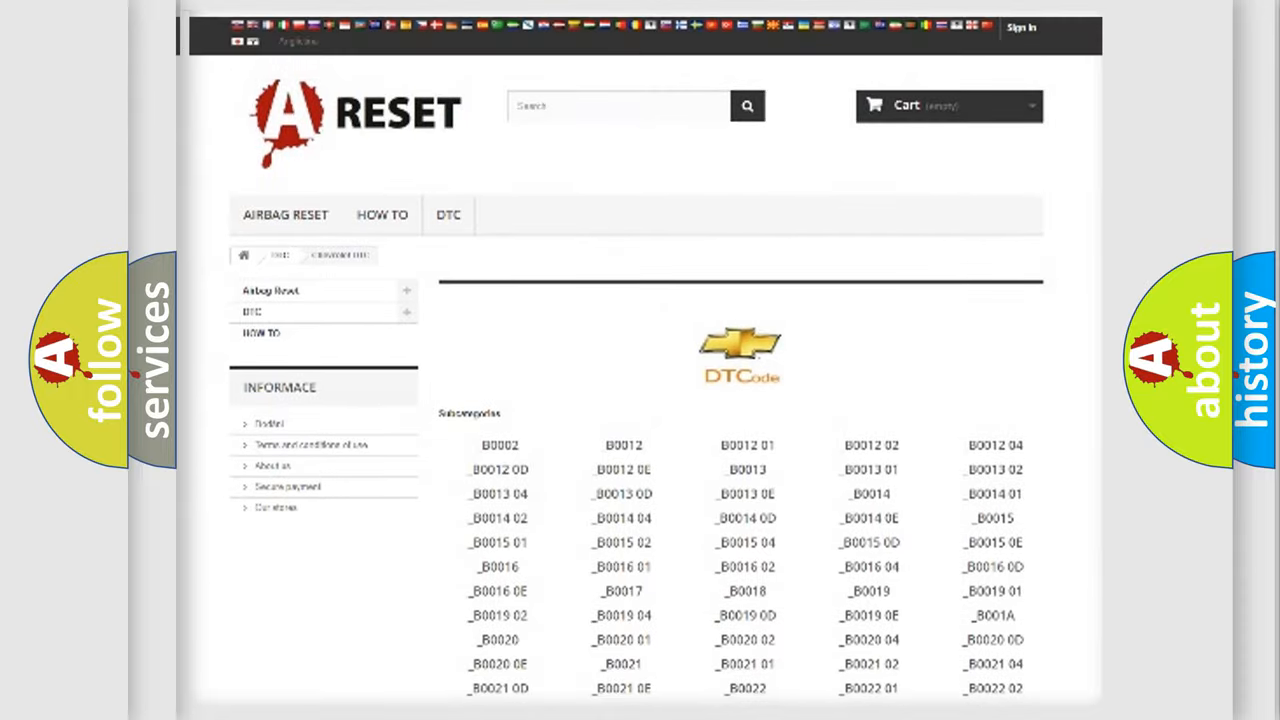